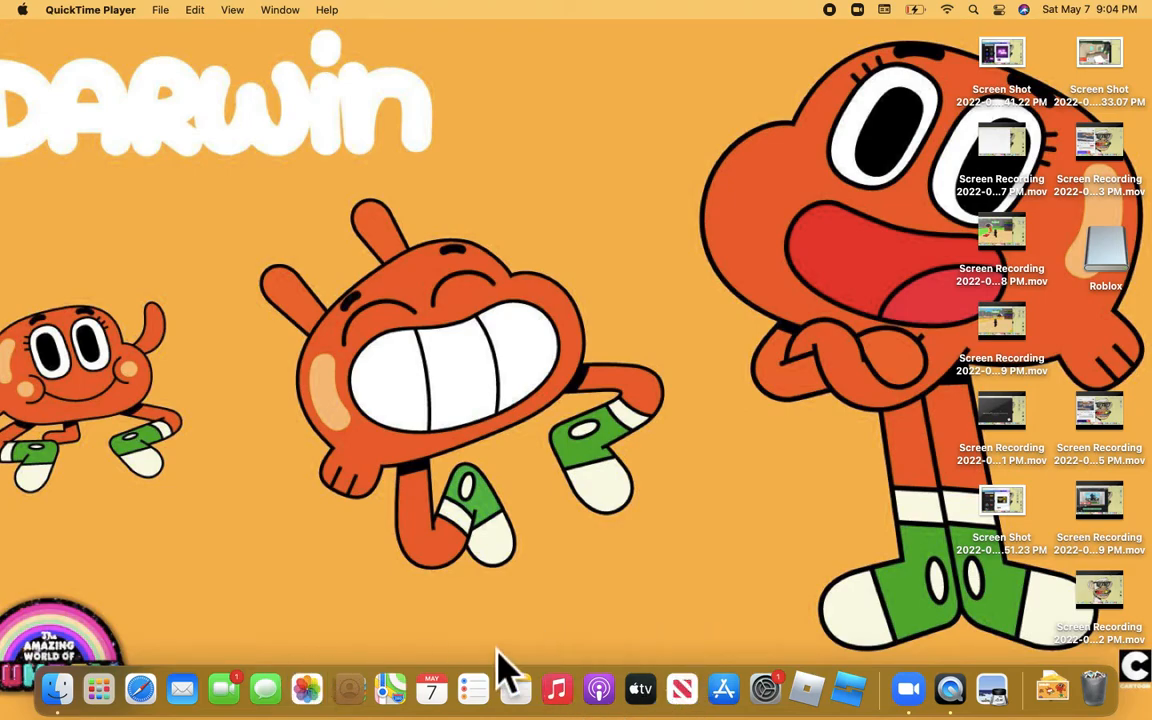
mouse_move(181, 689)
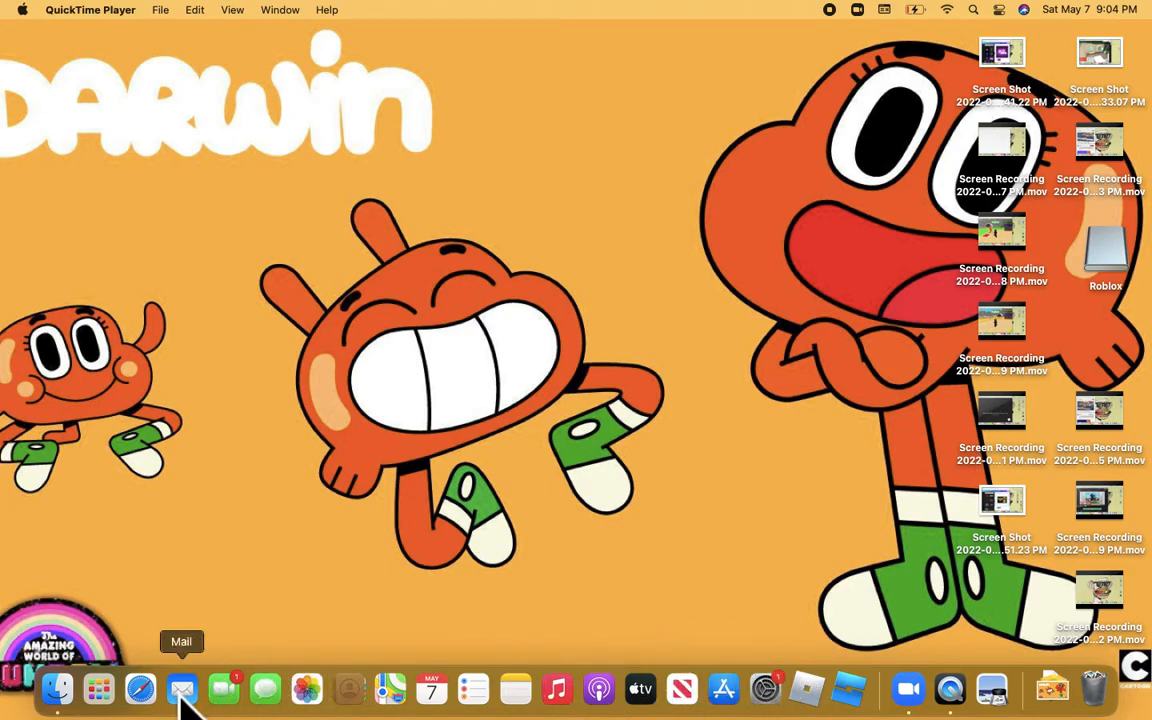
Step: Launch Safari from the Dock
left_click(140, 689)
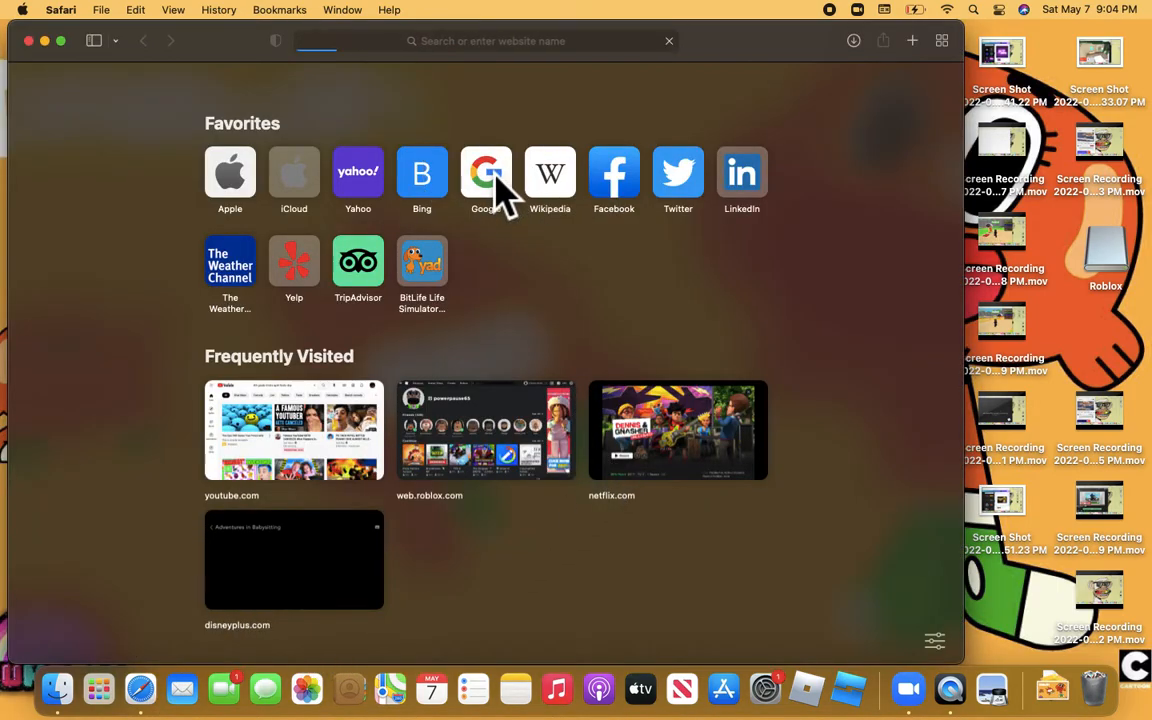
Step: From the Google favourite, search for 'walpaper cave'
left_click(486, 172)
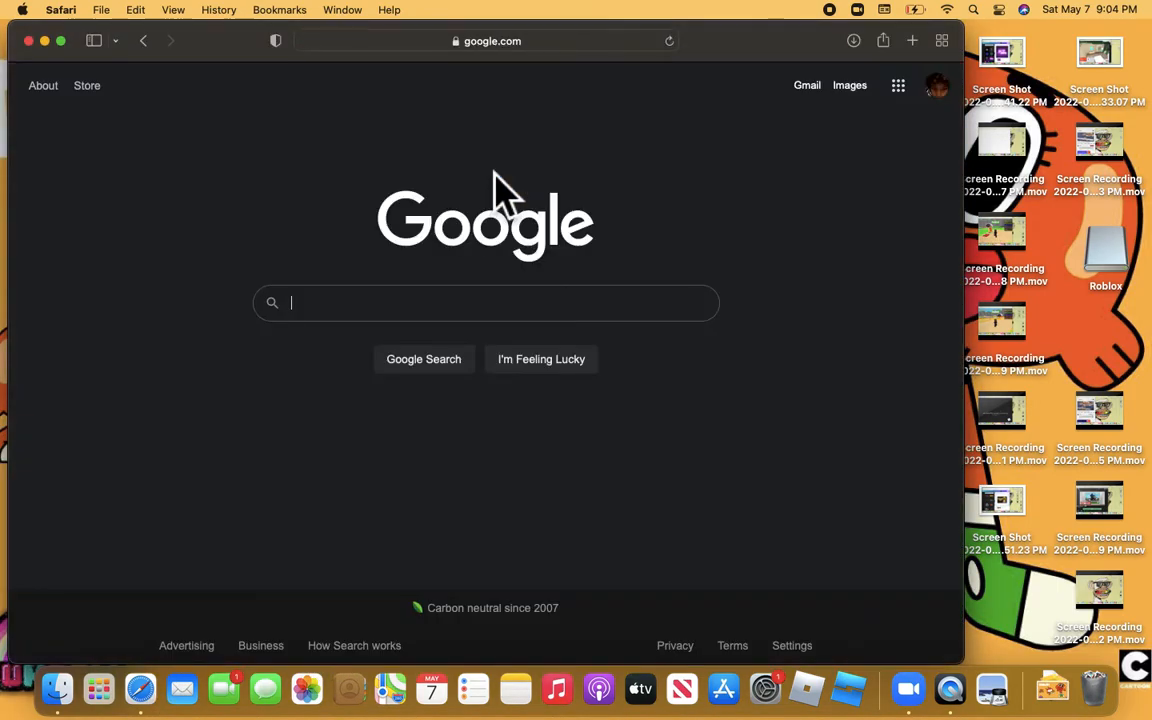
type("walpapper")
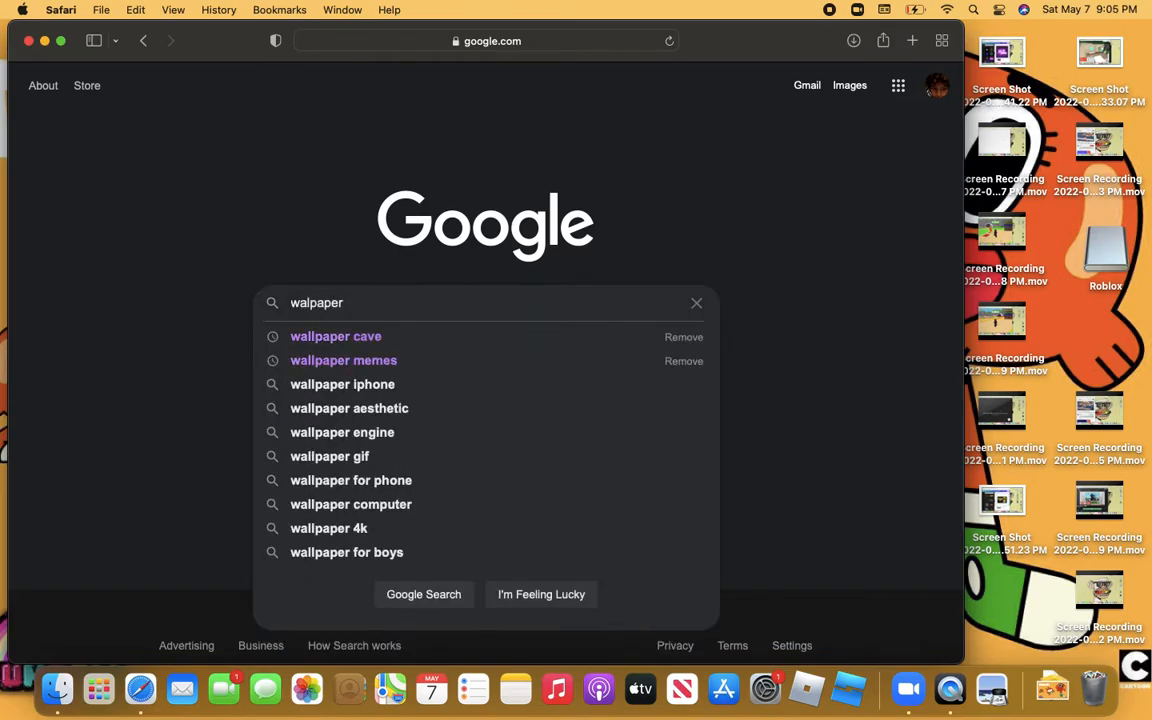
type("cave")
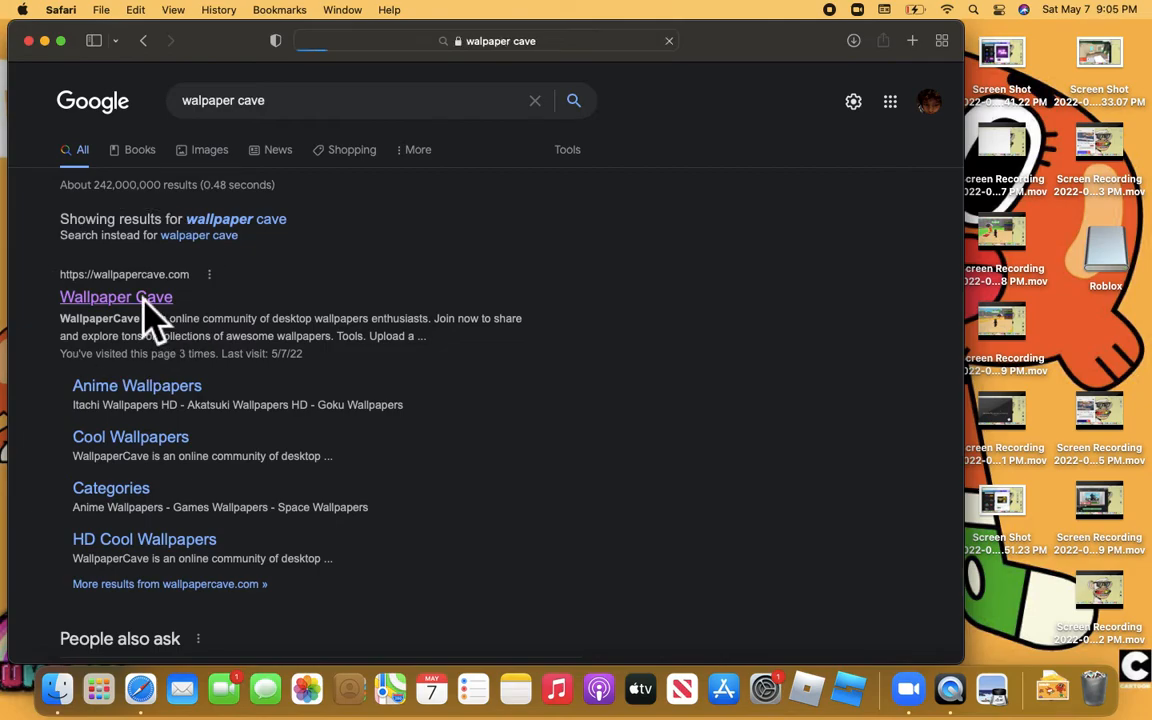
Step: Open the Wallpaper Cave search result and go to its Categories page
left_click(116, 297)
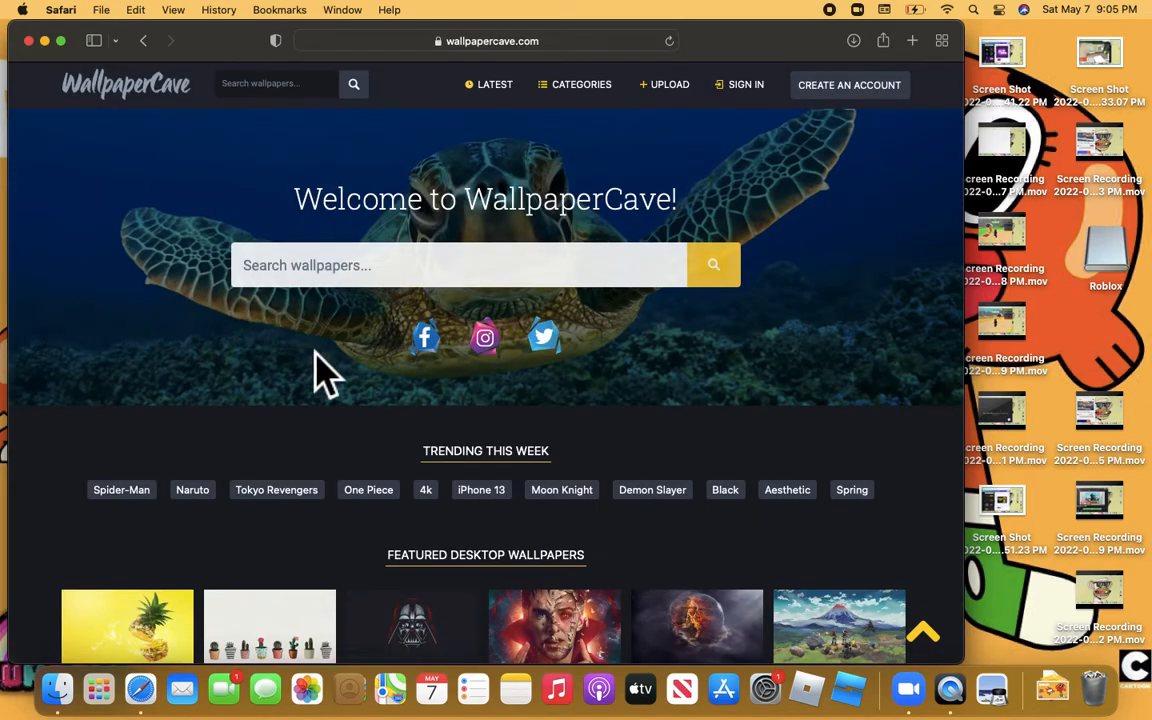
scroll("down", 3)
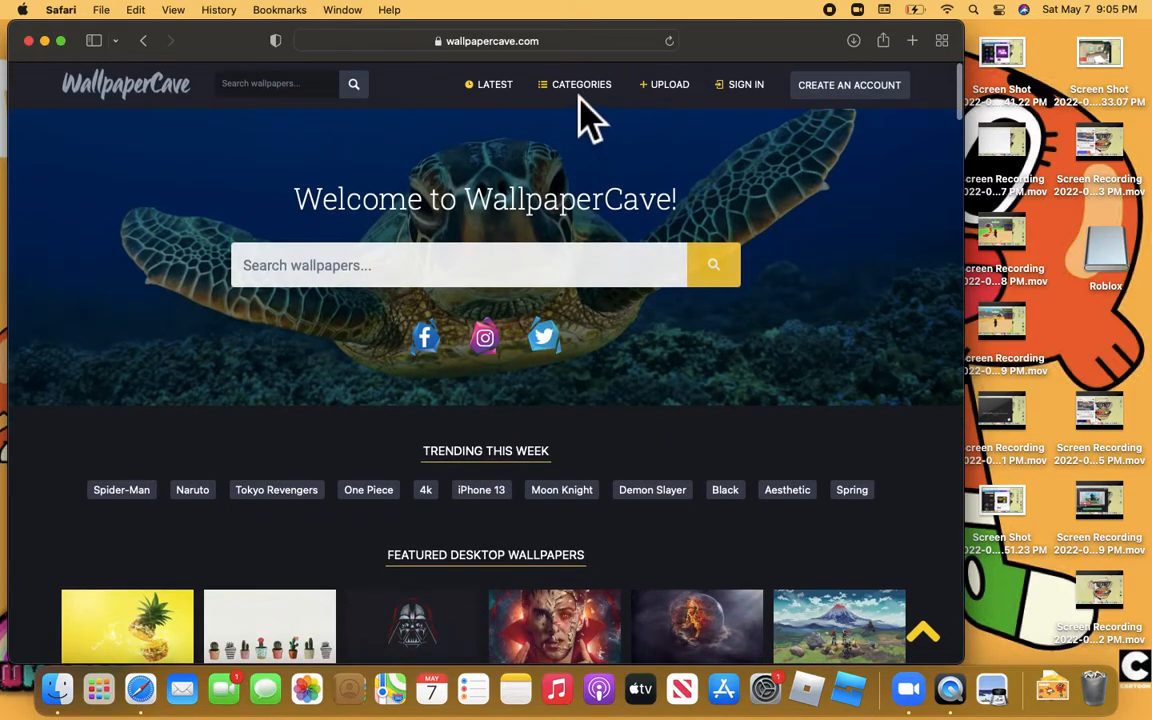
left_click(581, 84)
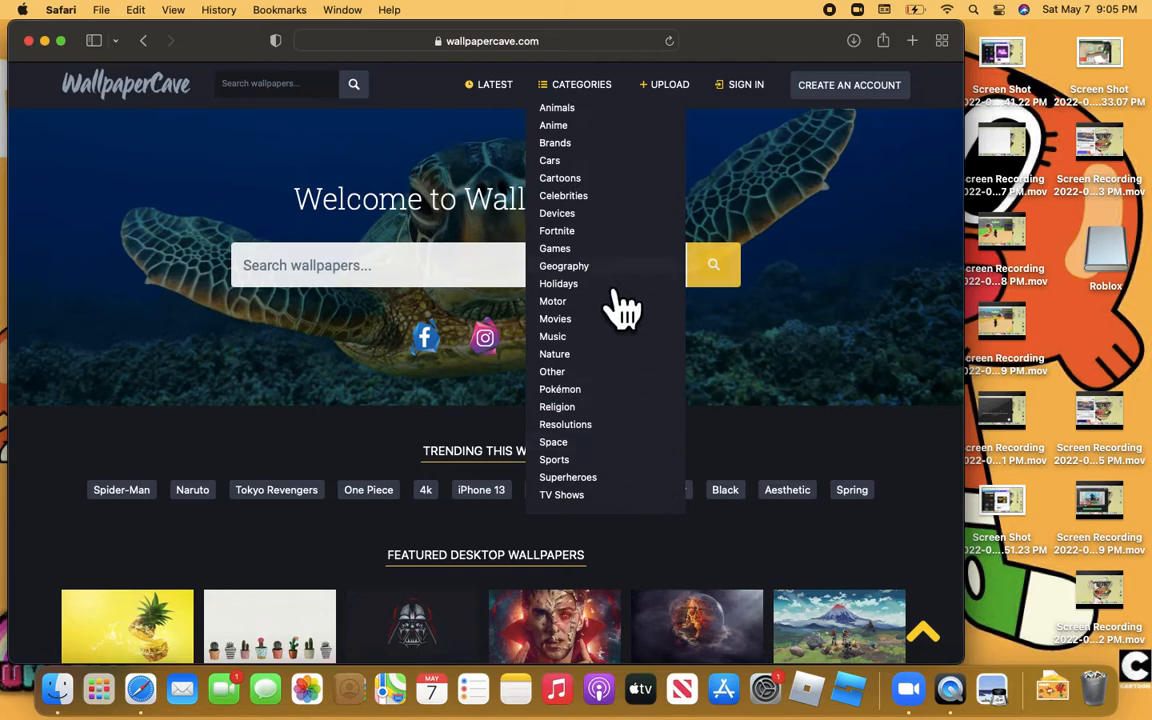
mouse_move(668, 527)
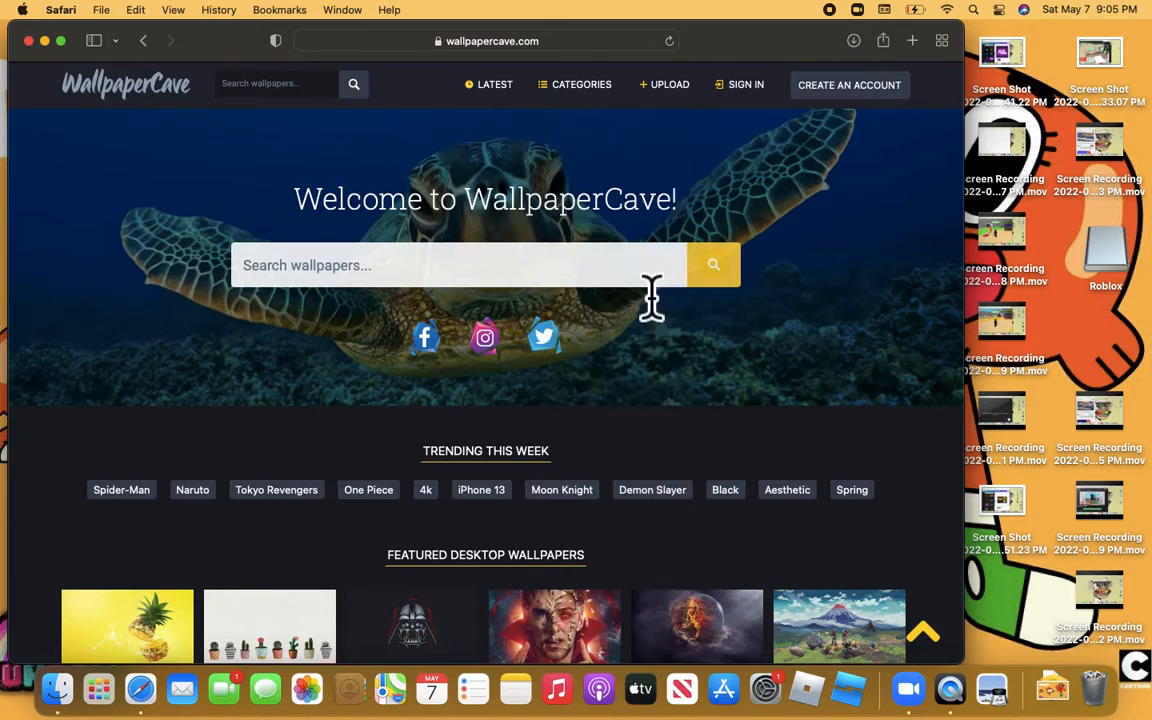
mouse_move(820, 50)
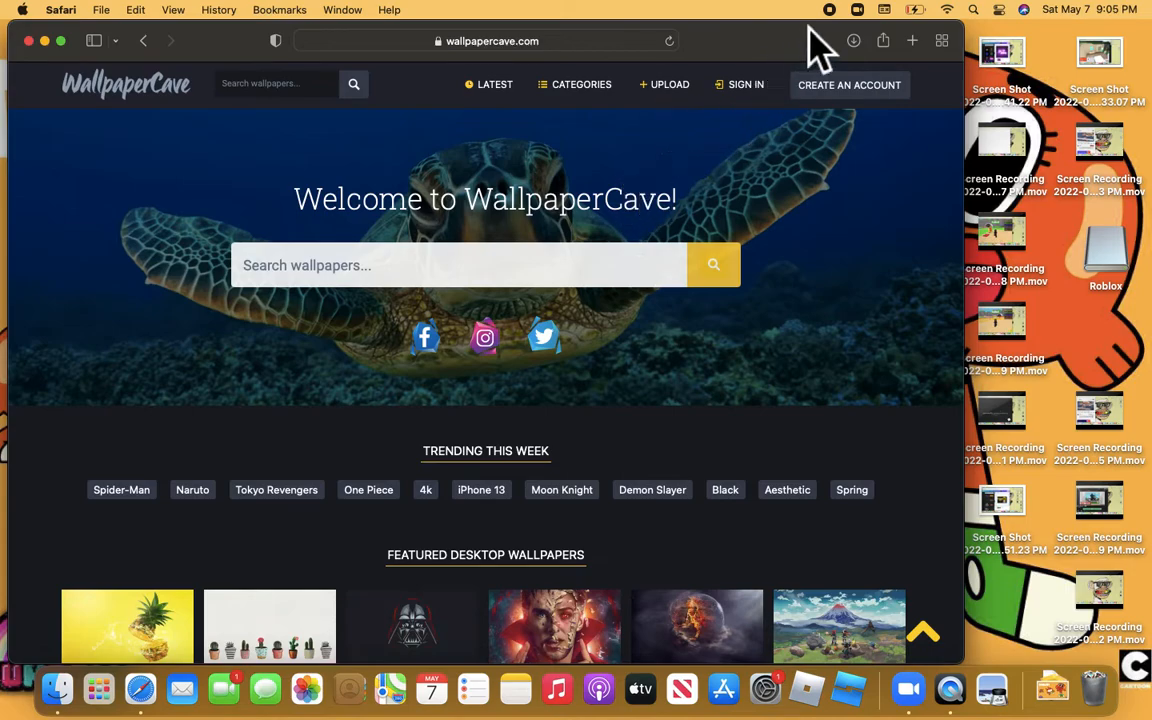
mouse_move(648, 110)
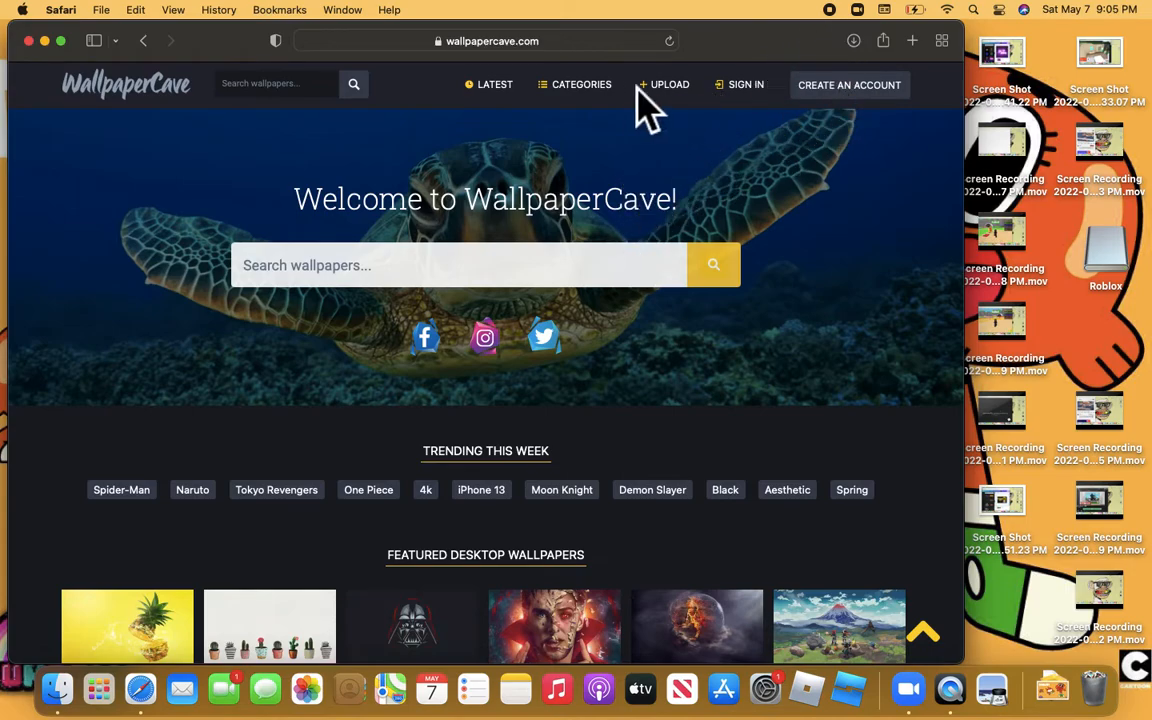
left_click(582, 84)
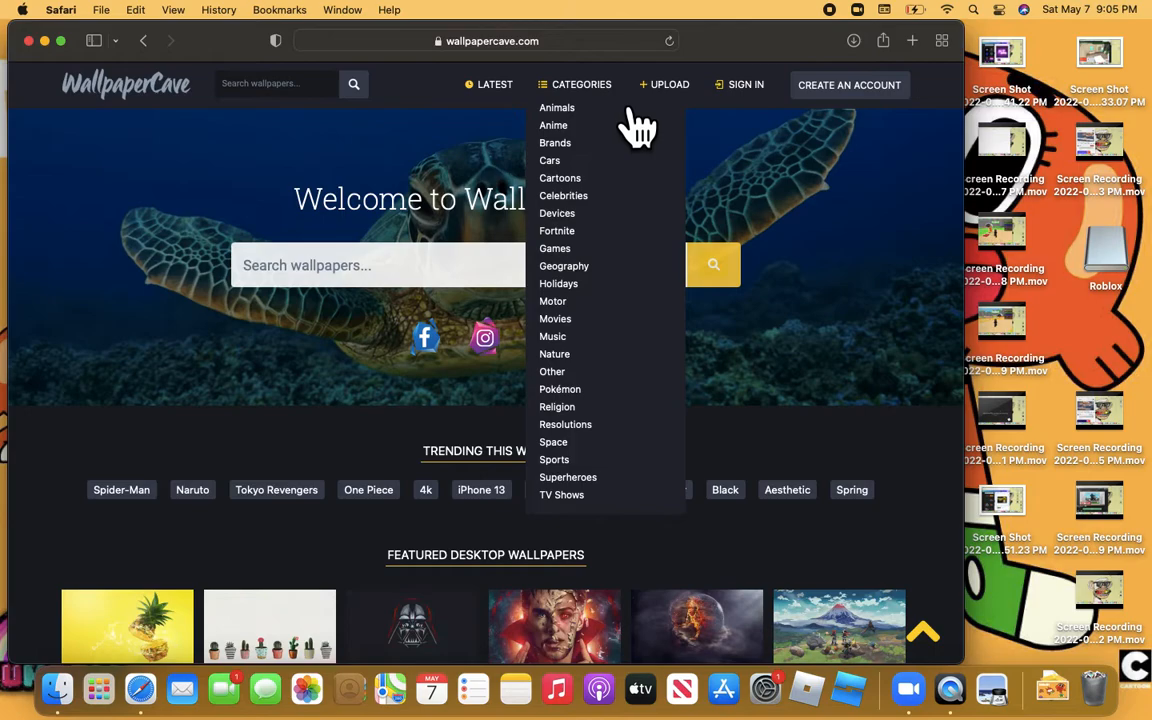
mouse_move(642, 128)
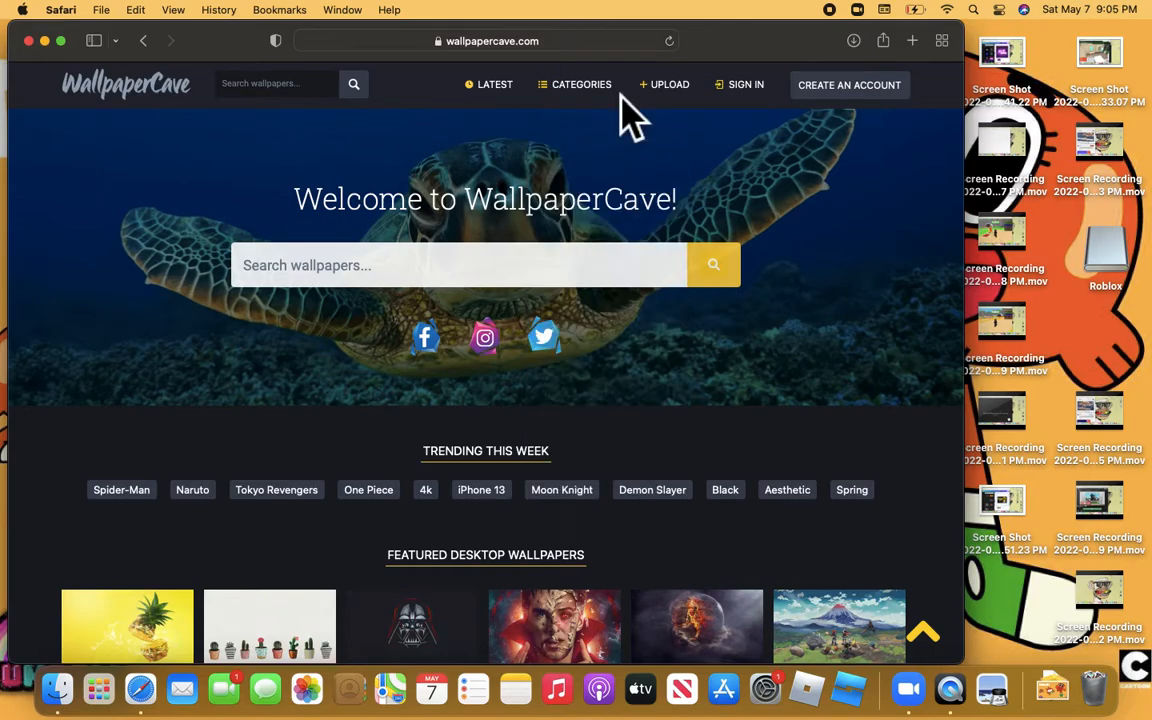
left_click(581, 84)
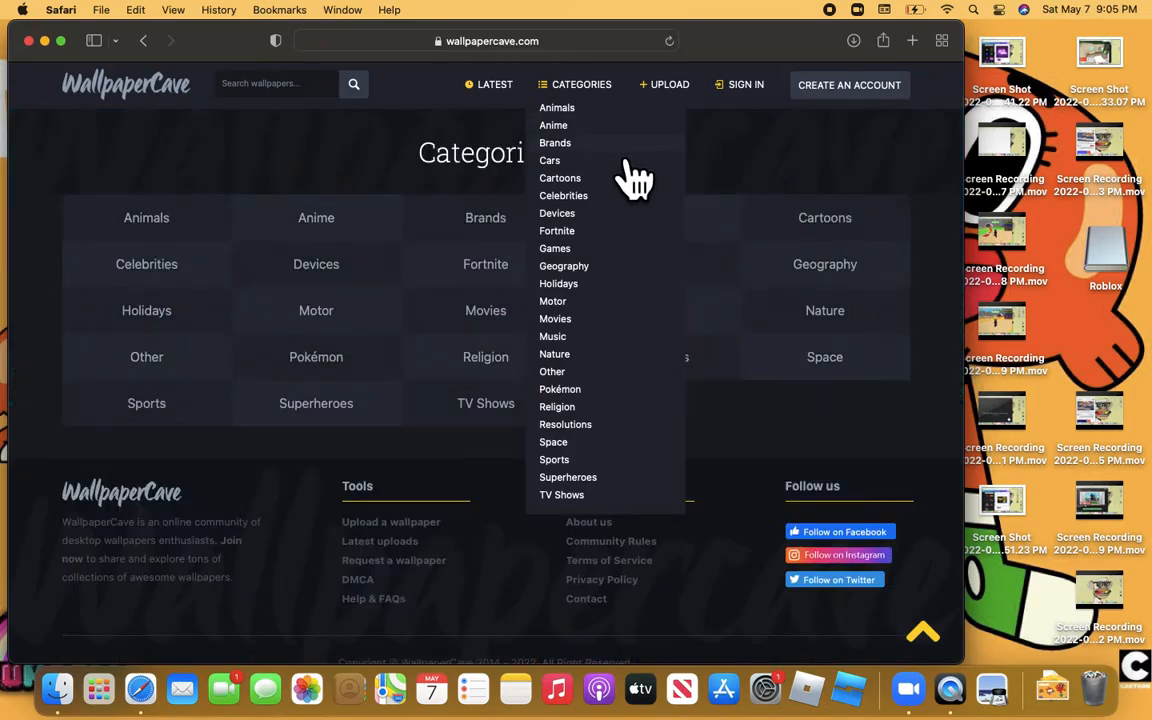
mouse_move(632, 180)
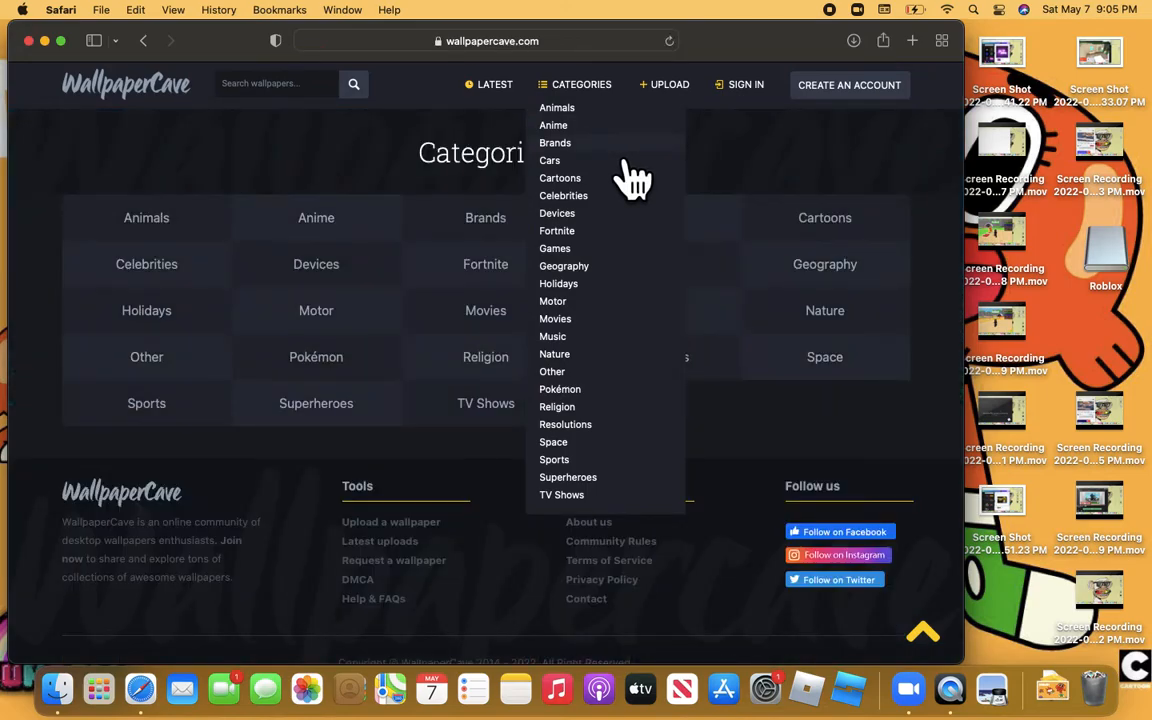
mouse_move(620, 480)
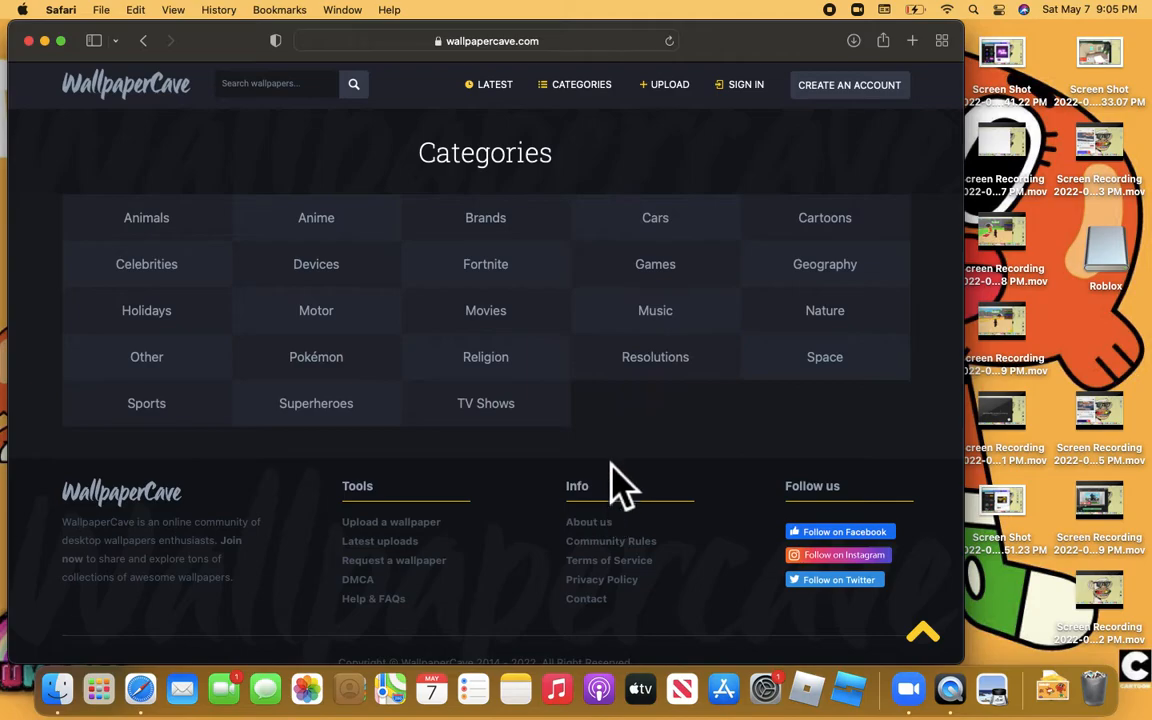
Step: Open the Movies category and scroll down its film collections to Pixar's Soul
left_click(485, 310)
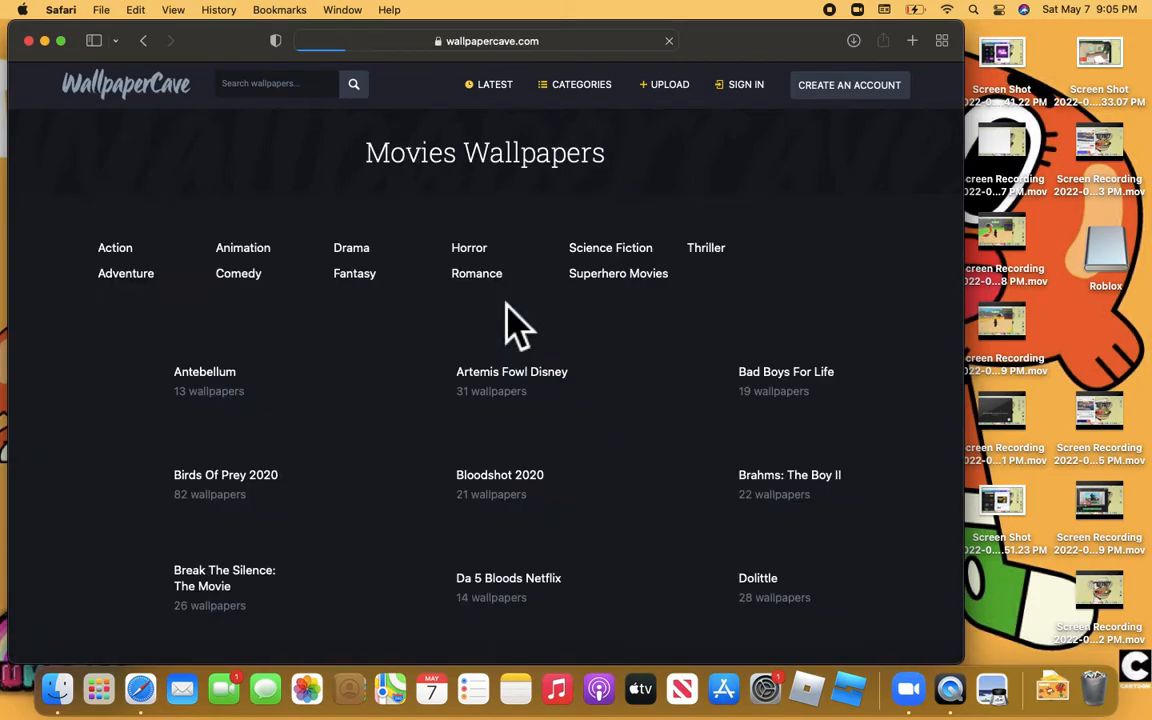
scroll("down", 3)
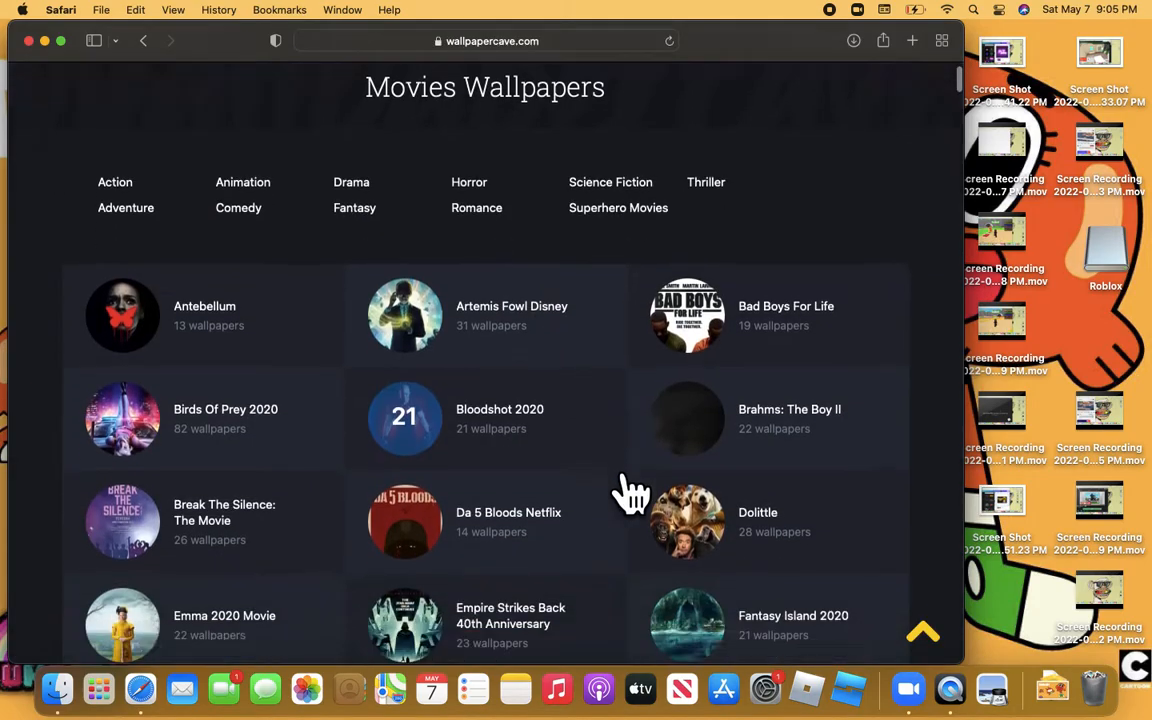
scroll("down", 3)
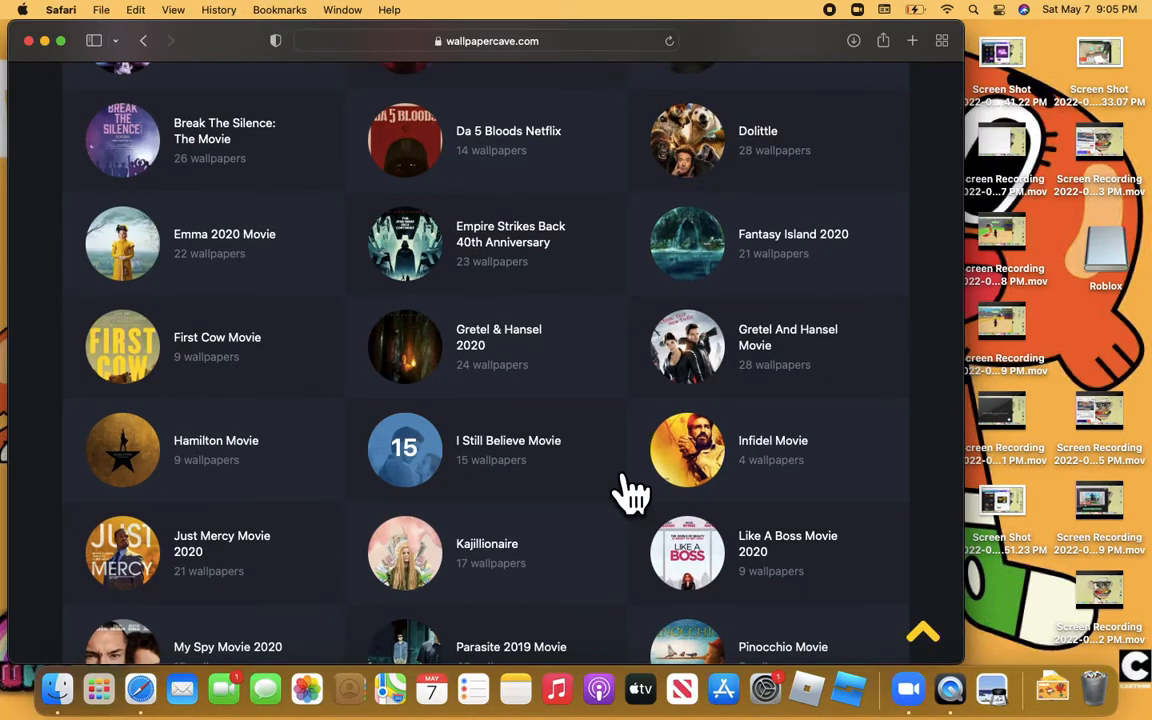
scroll("down", 3)
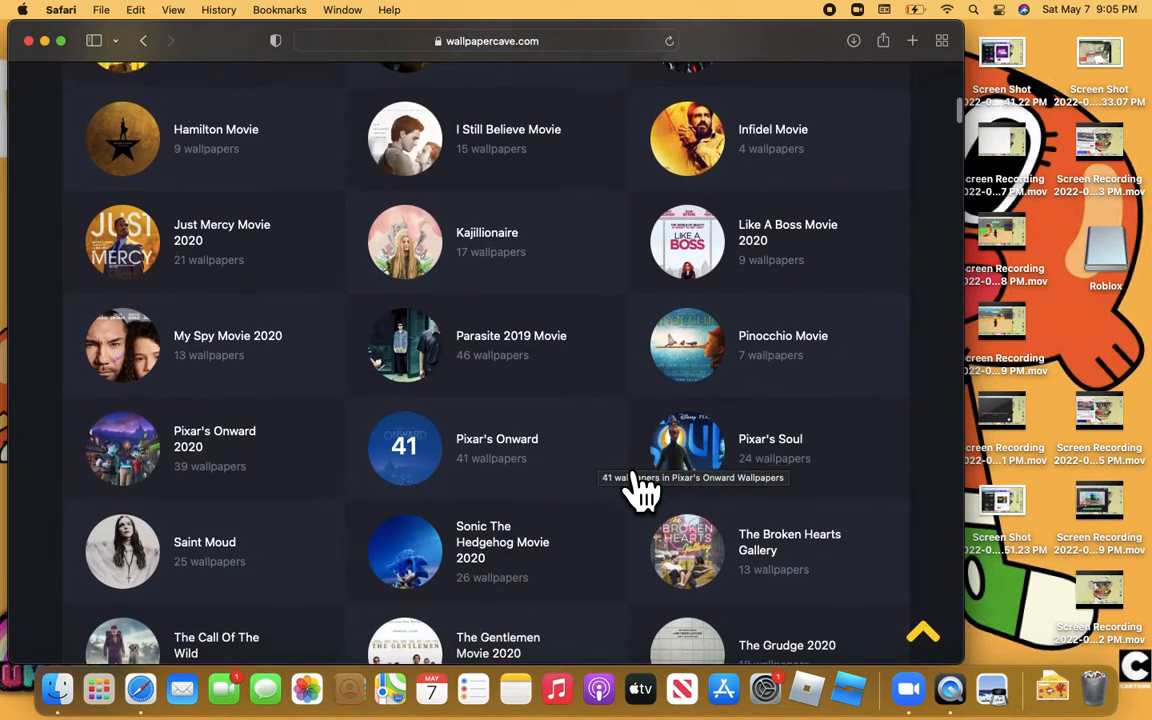
scroll("down", 3)
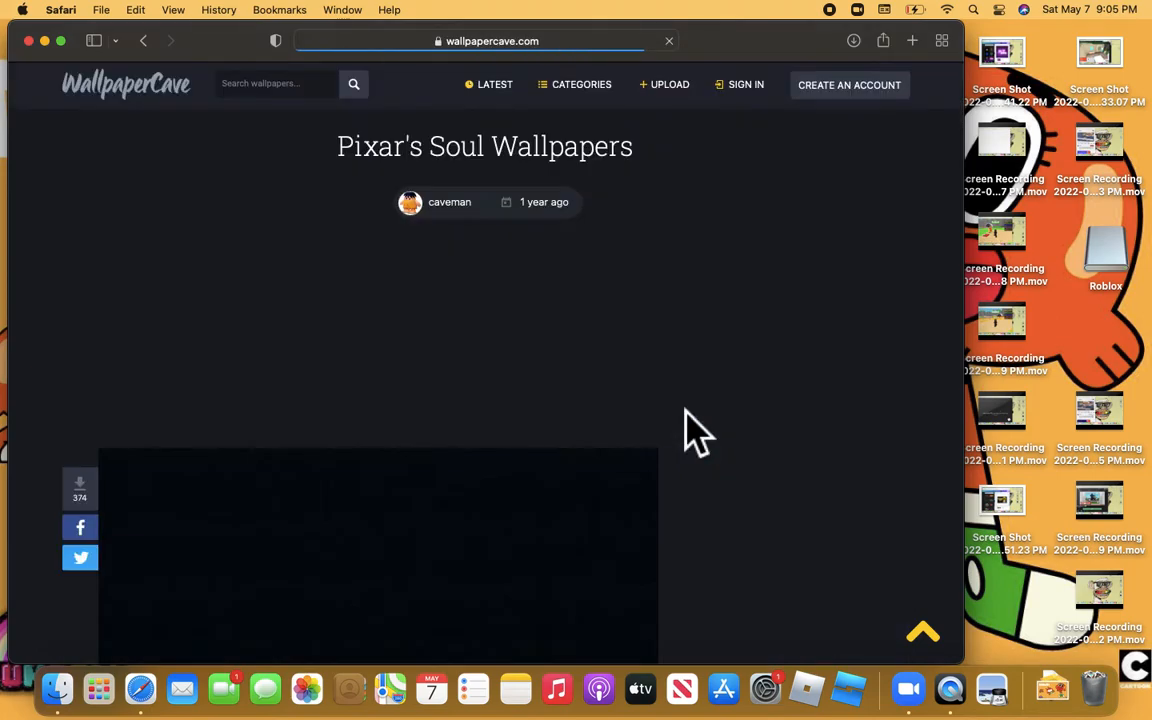
Step: Scroll through the Pixar's Soul wallpapers down to the busy city street scene
scroll("down", 3)
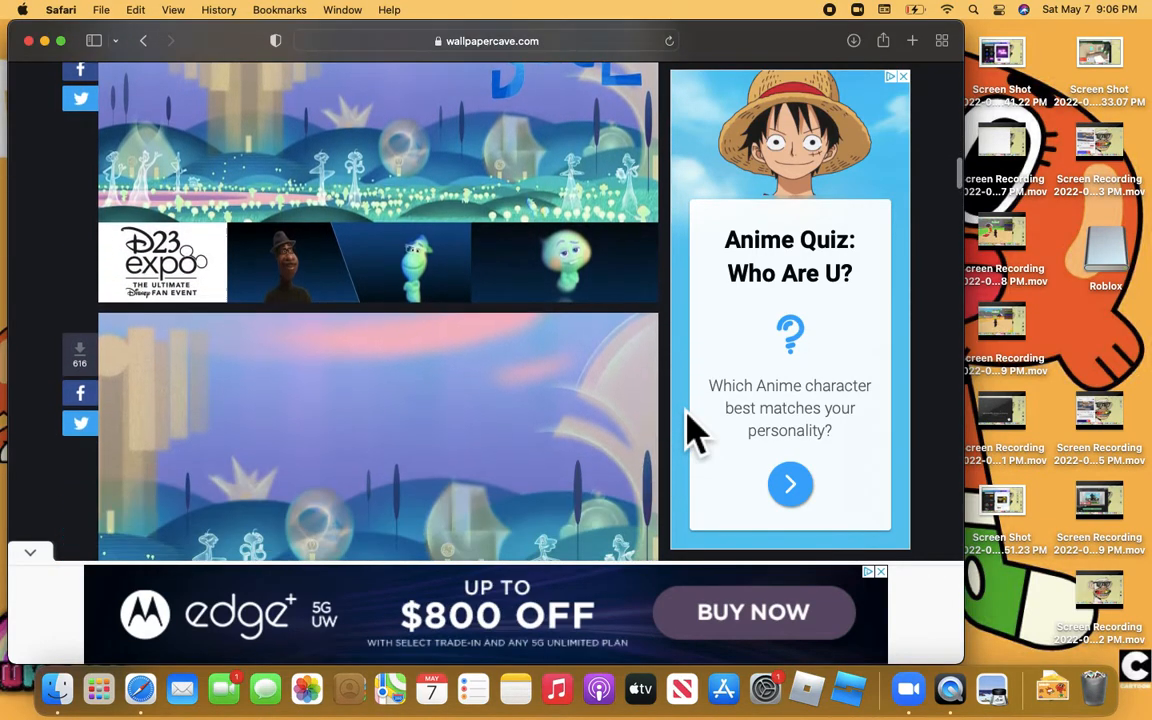
scroll("down", 3)
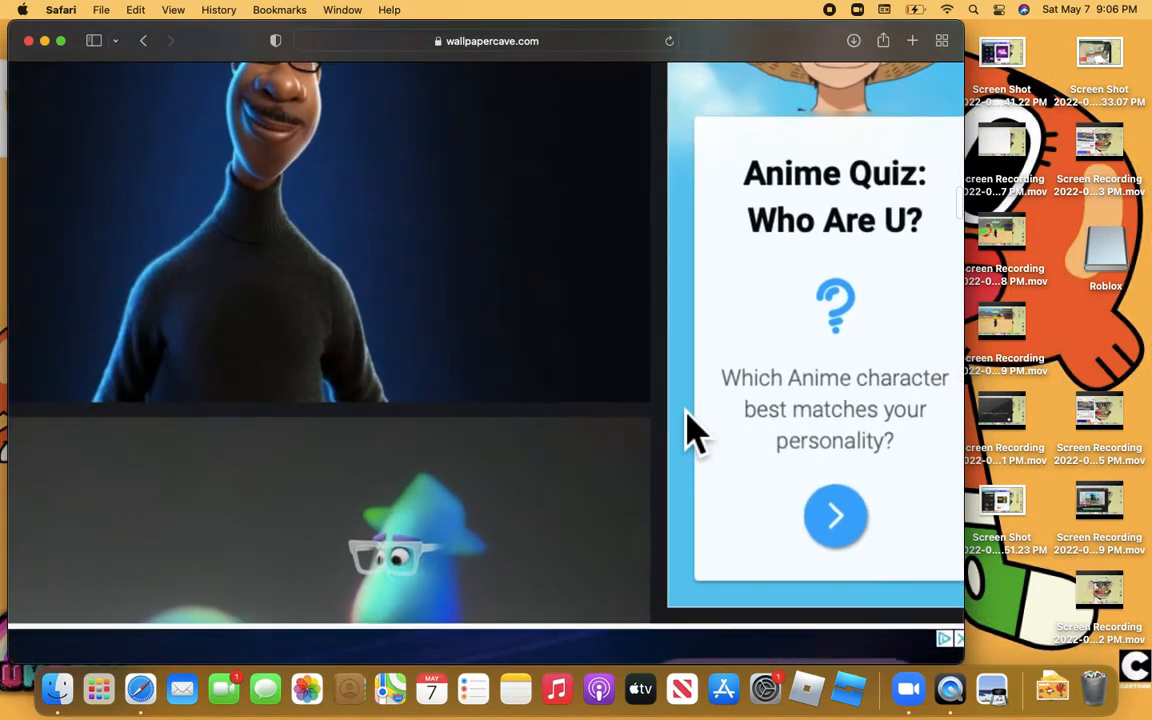
scroll("down", 3)
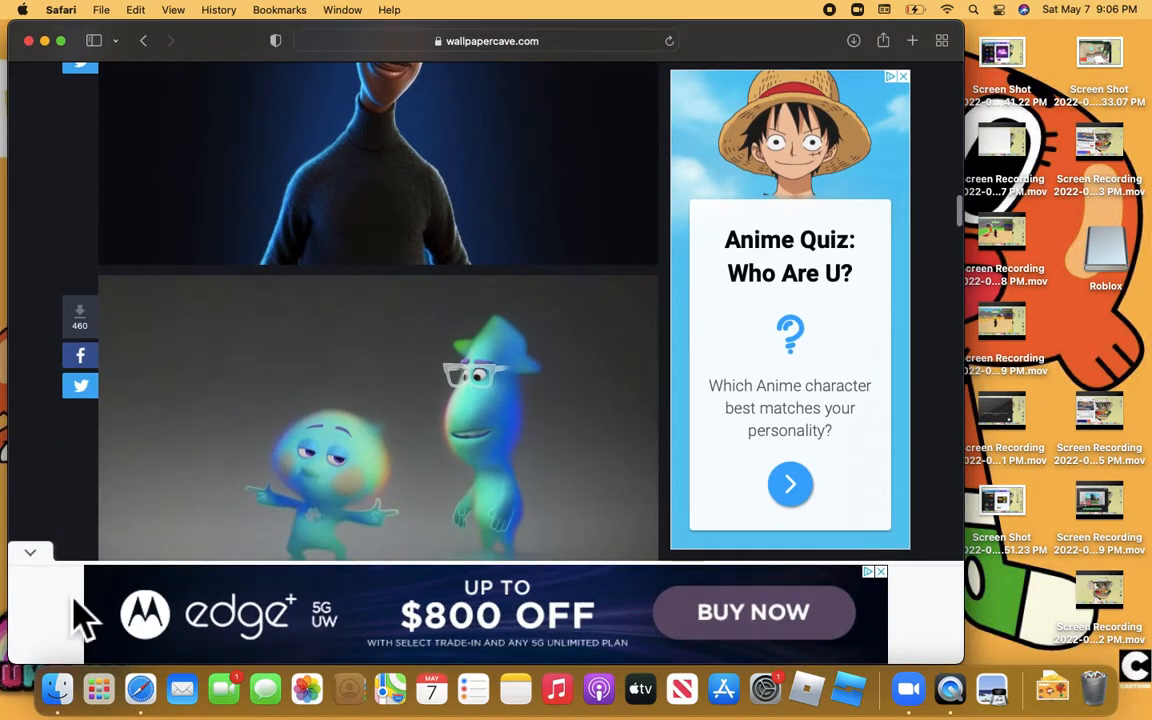
scroll("down", 3)
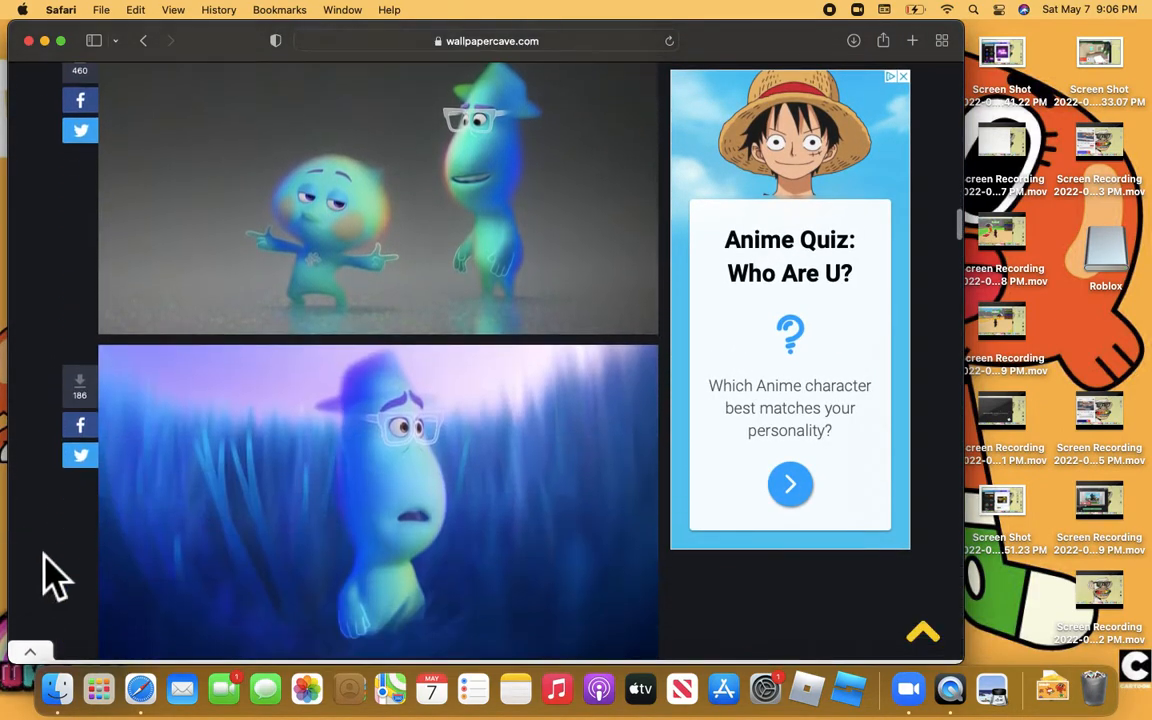
scroll("down", 3)
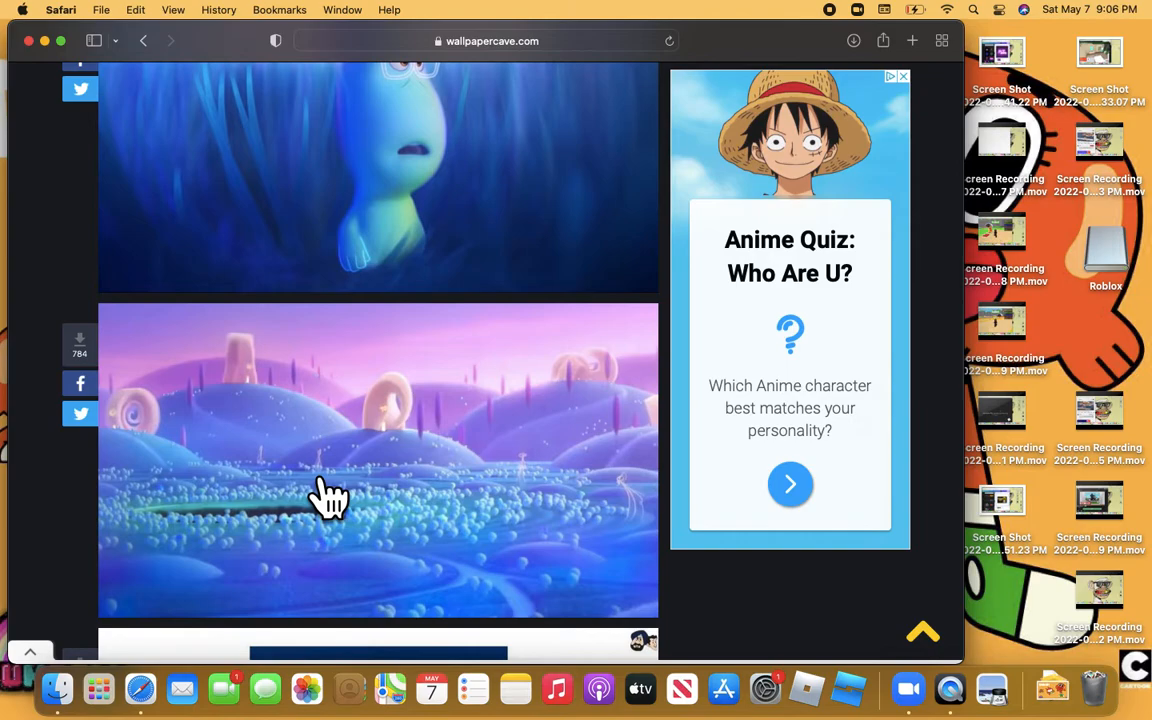
scroll("down", 3)
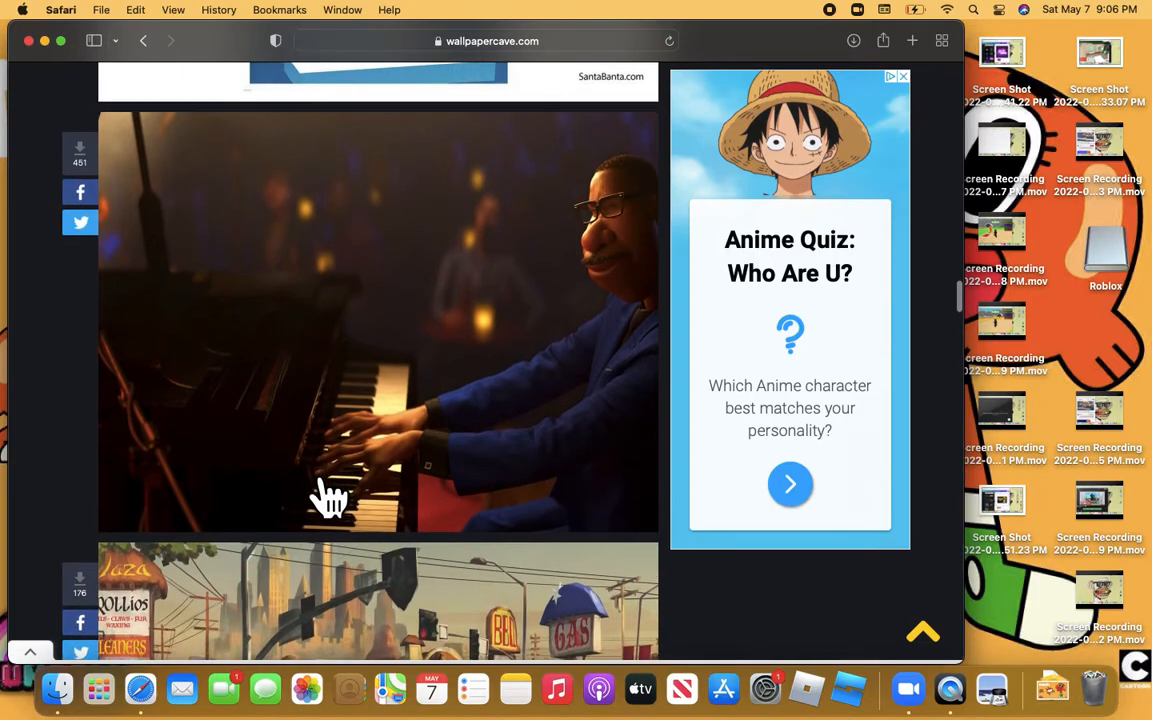
scroll("down", 3)
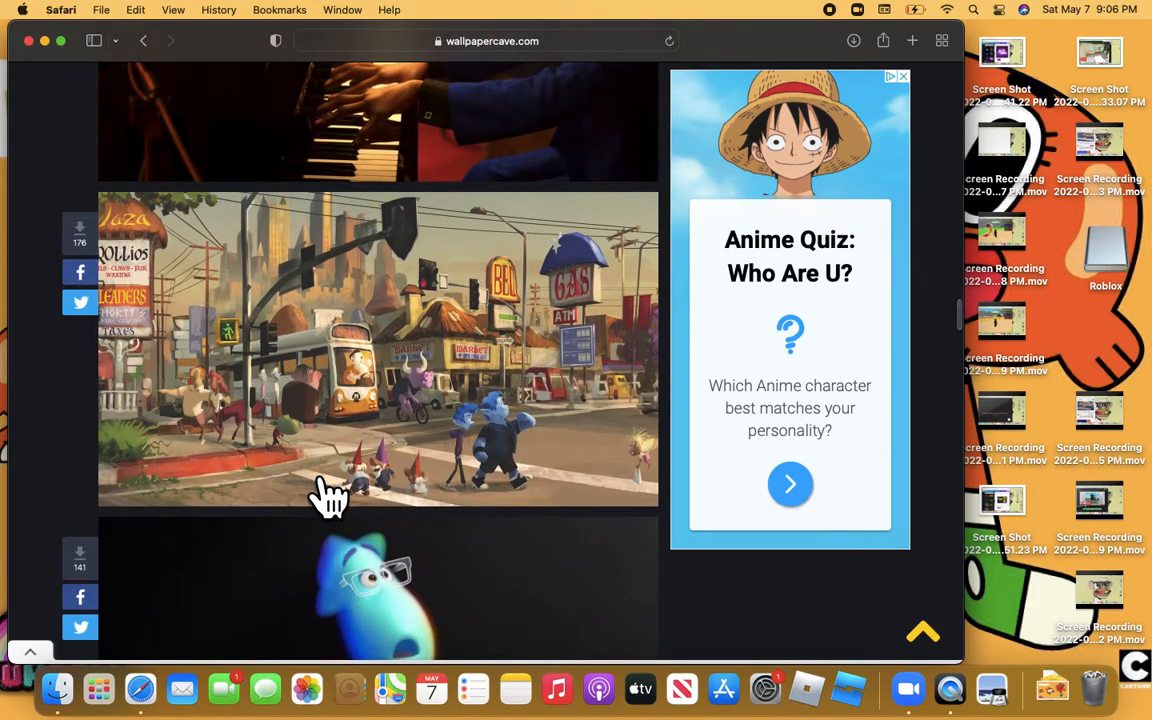
mouse_move(760, 160)
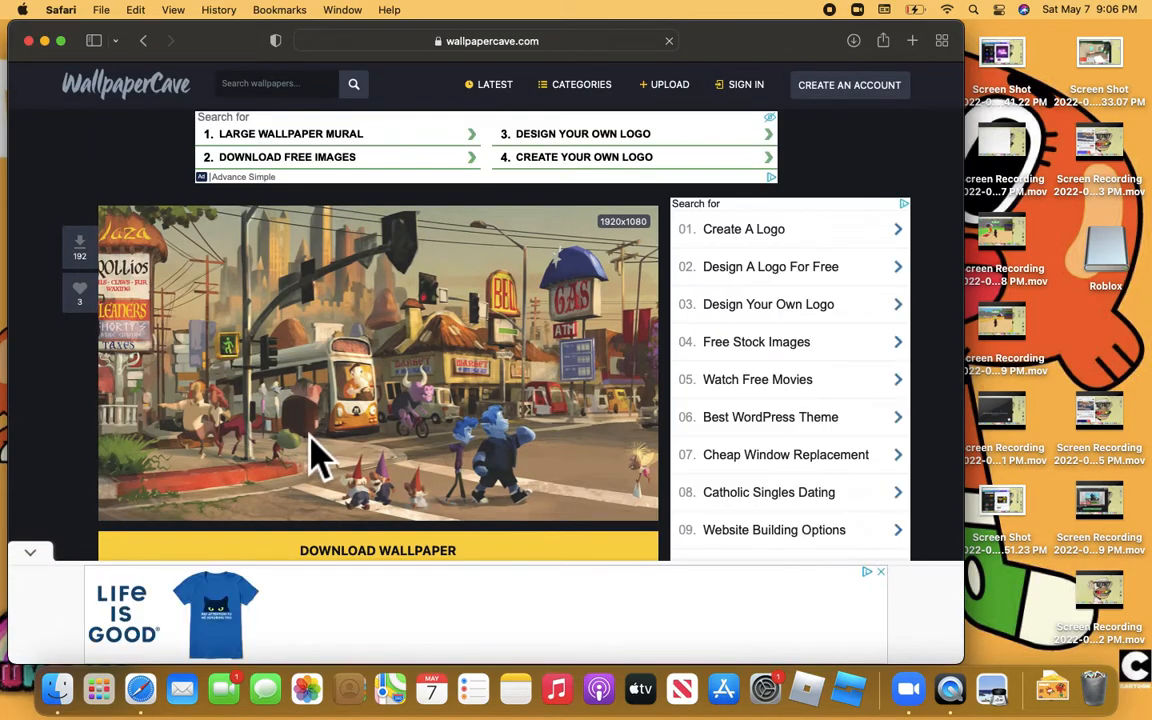
Step: Right-click the city street wallpaper, then scroll to 'Recent Wallpapers by Our Community'
scroll("down", 3)
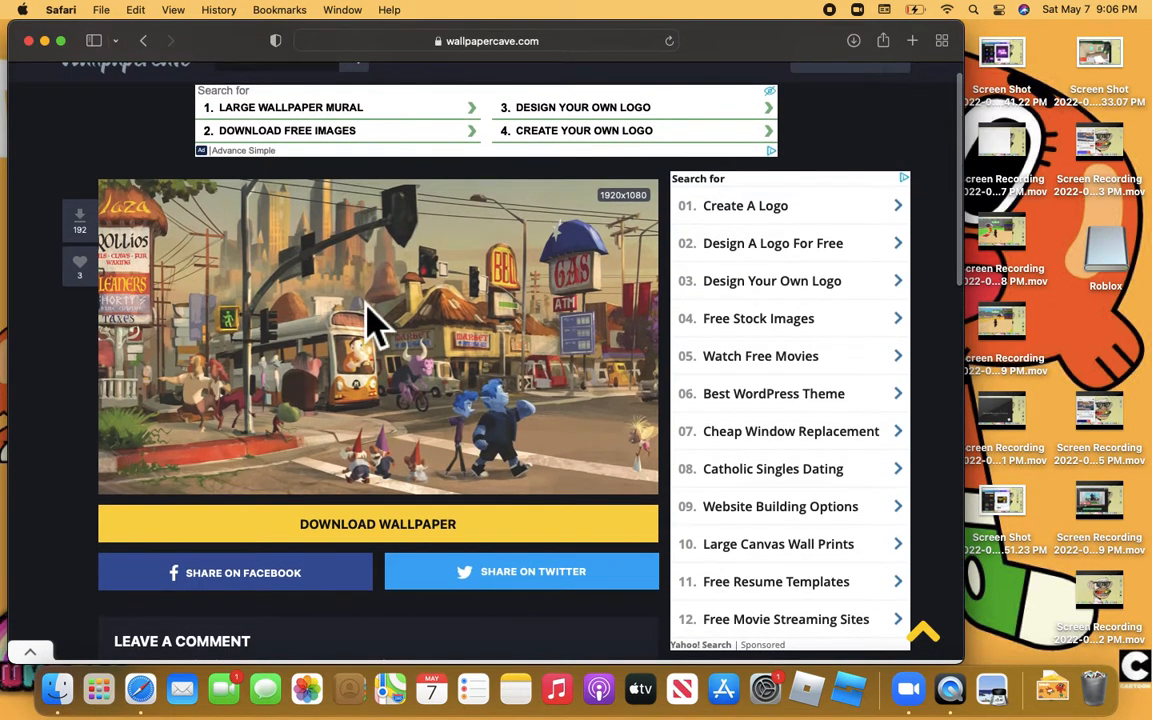
right_click(375, 325)
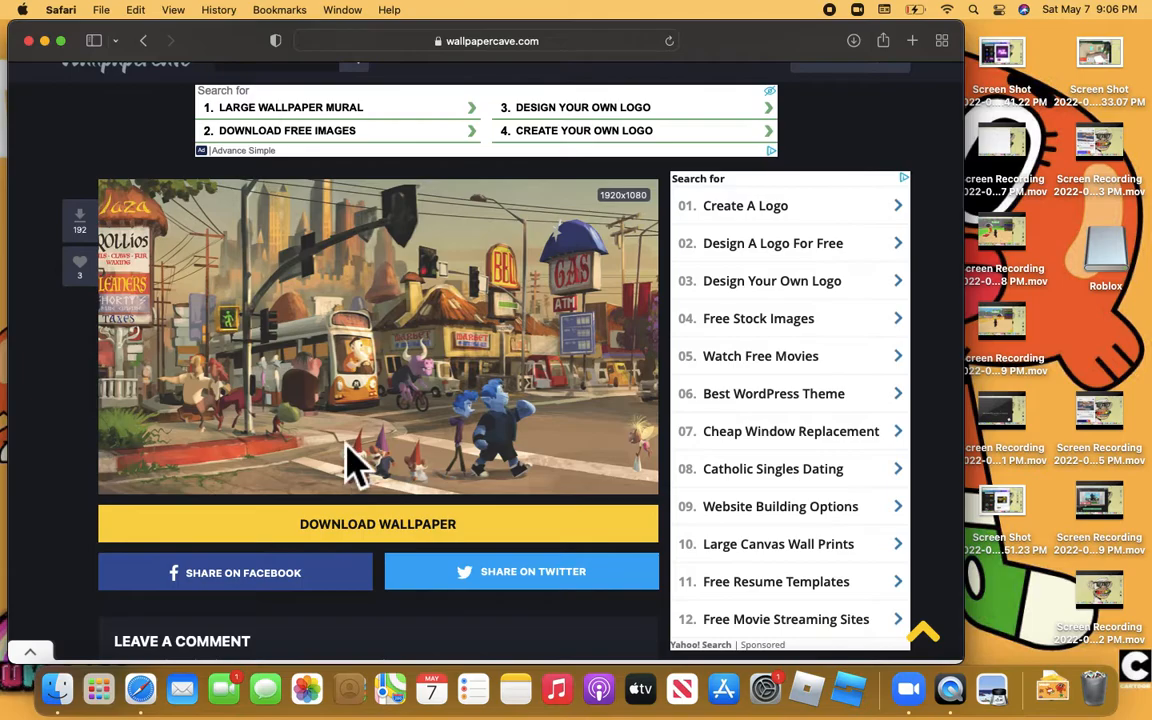
scroll("down", 3)
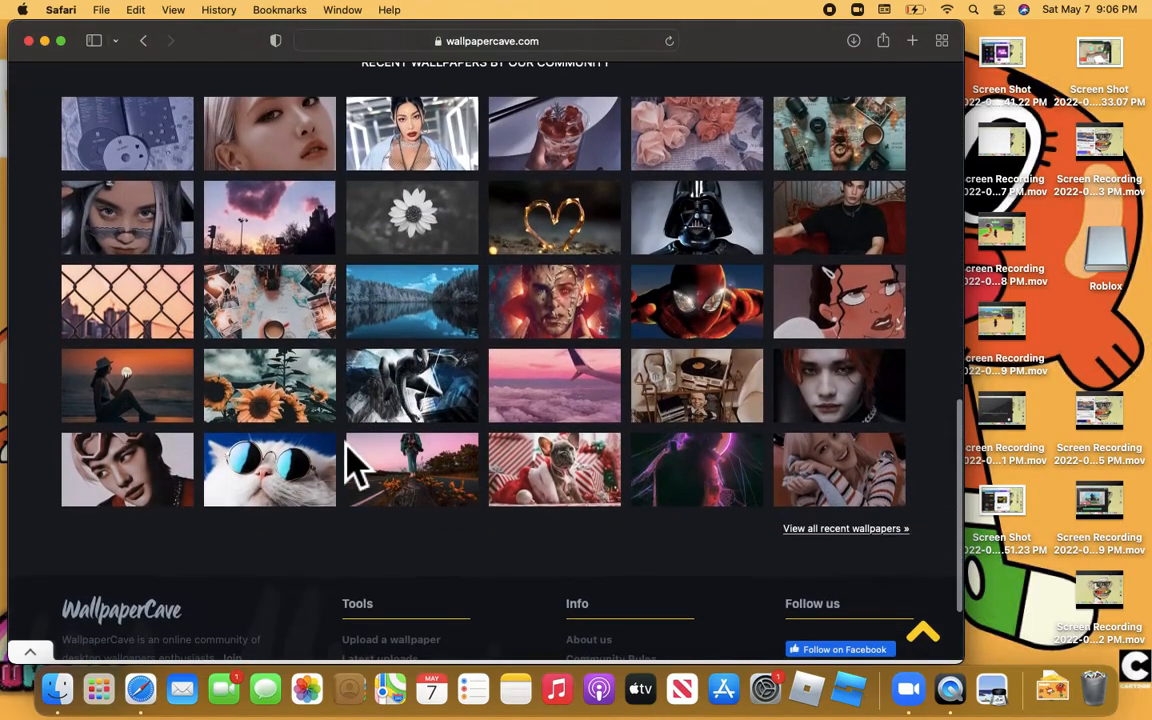
Step: Open the cartoon woman-in-glasses wallpaper, save it to Photos, and browse its comments
left_click(410, 469)
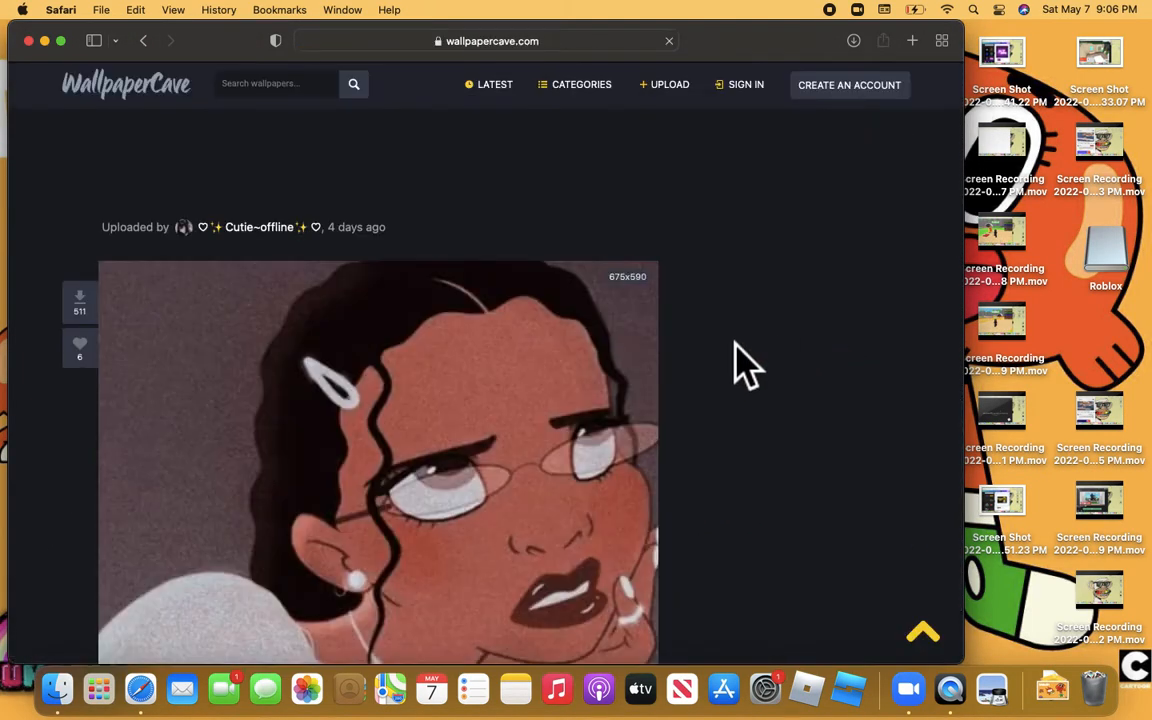
scroll("down", 3)
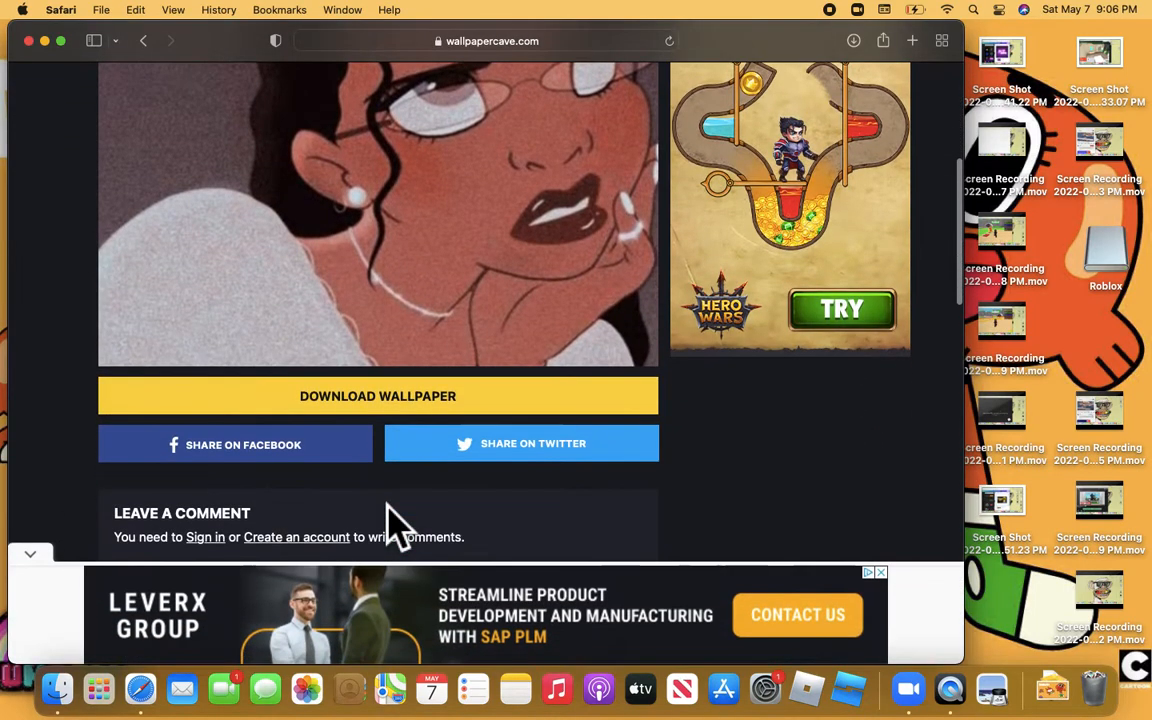
scroll("down", 3)
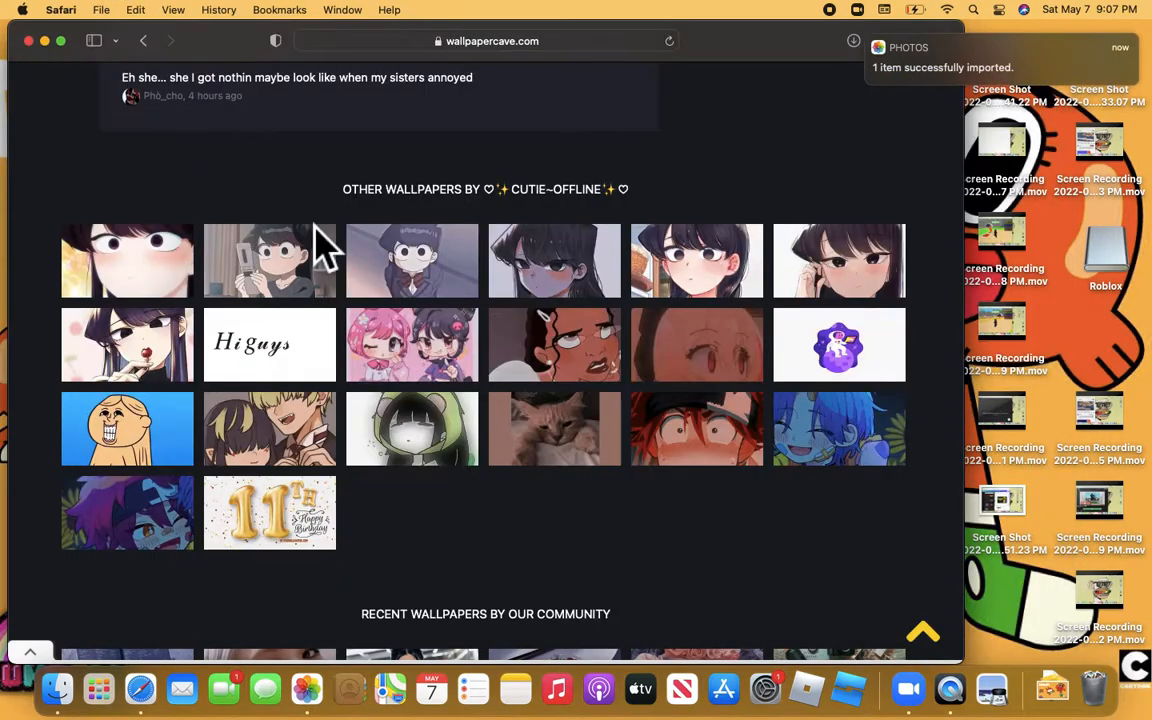
mouse_move(412, 345)
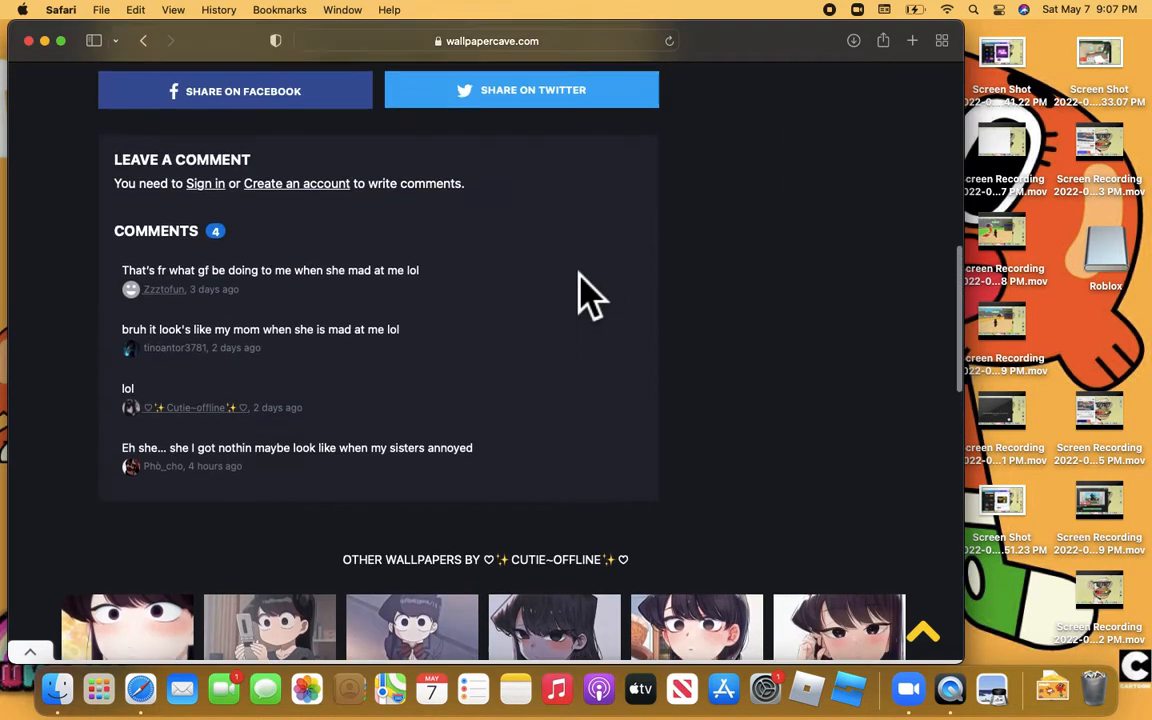
scroll("up", 3)
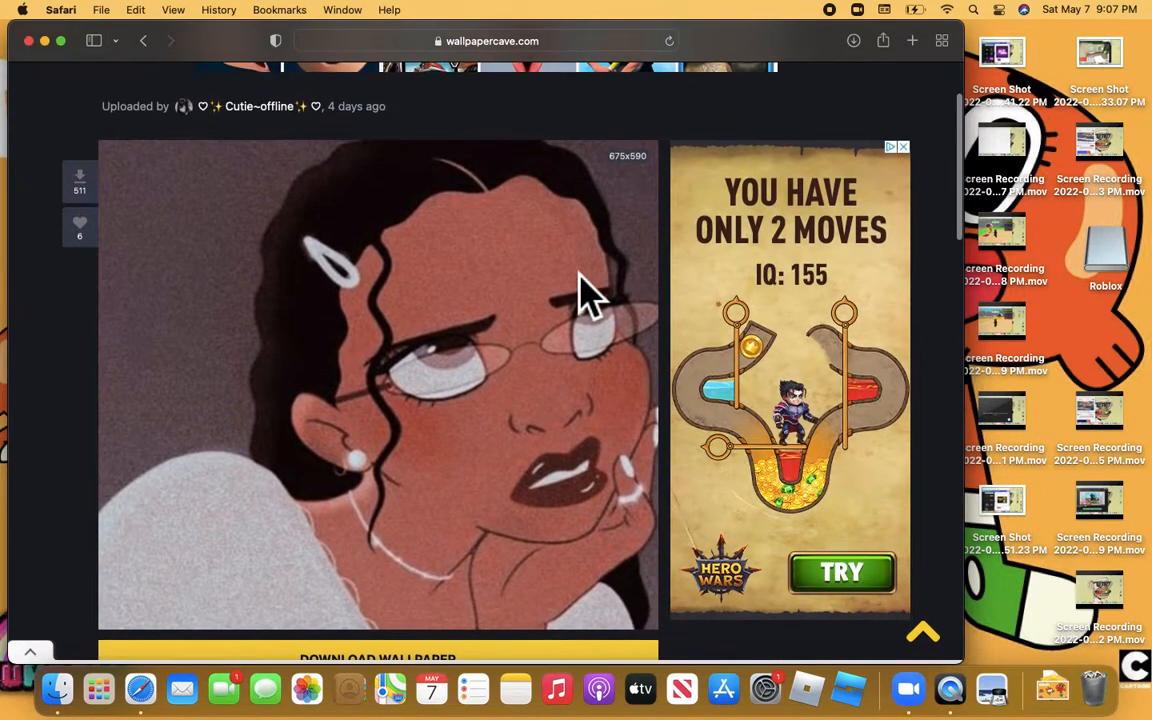